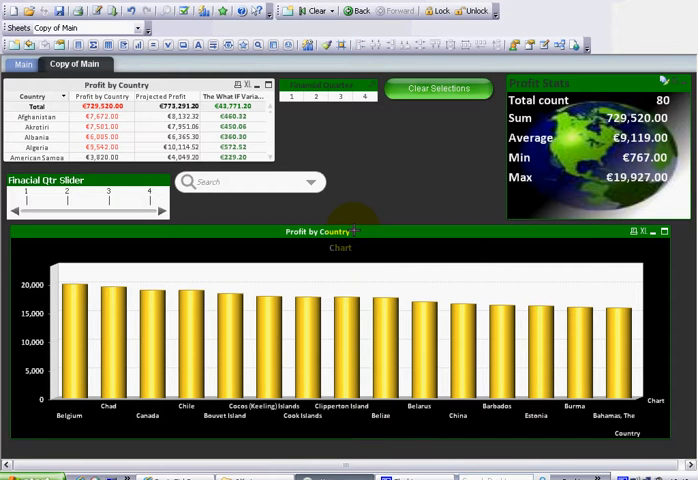
# Step: Open the context menu of the Profit by Country chart
pyautogui.rightClick(355, 238)
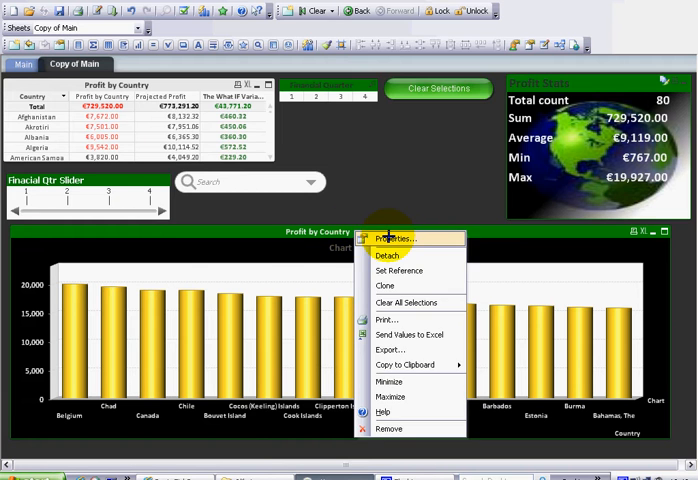
# Step: Set the Profit by Country chart's Max Visible Number to 10 in Chart Properties
pyautogui.click(392, 238)
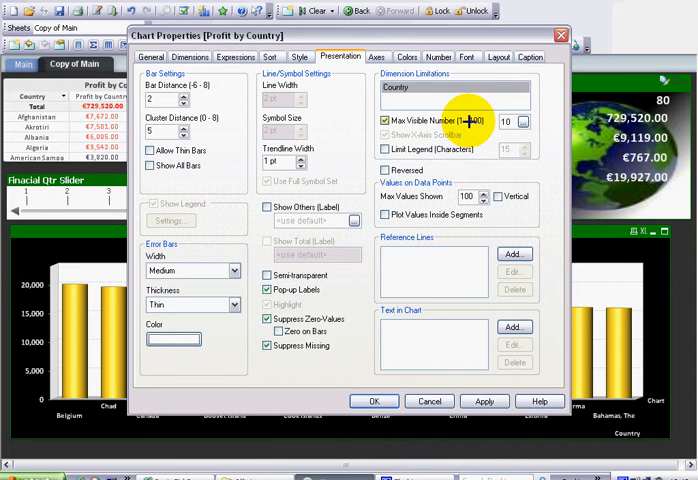
pyautogui.click(373, 401)
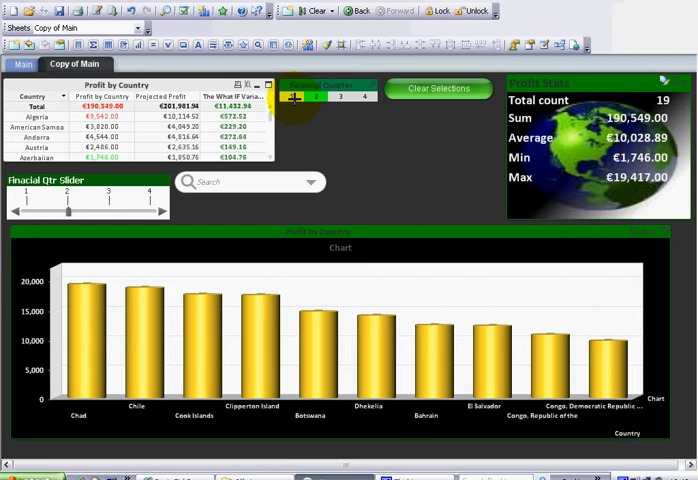
# Step: Filter to financial quarter 1 and raise the chart's Max Visible Number to 20
pyautogui.click(294, 96)
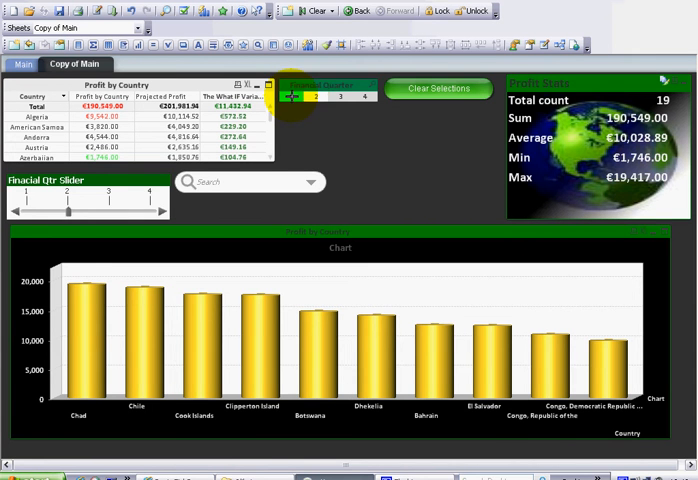
pyautogui.click(290, 95)
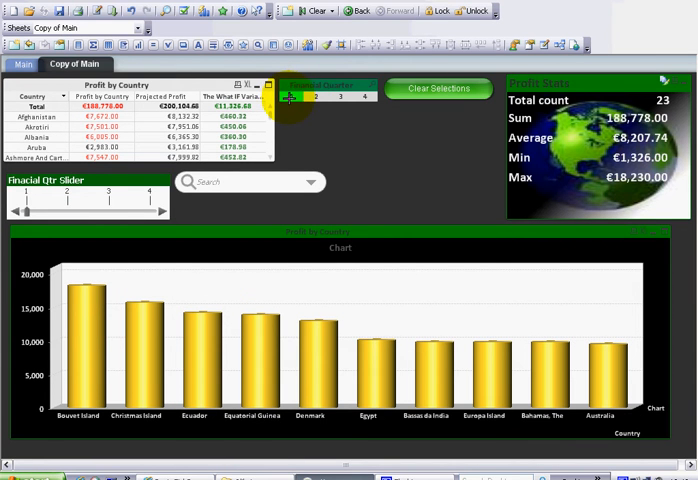
pyautogui.click(291, 96)
pyautogui.write('20')
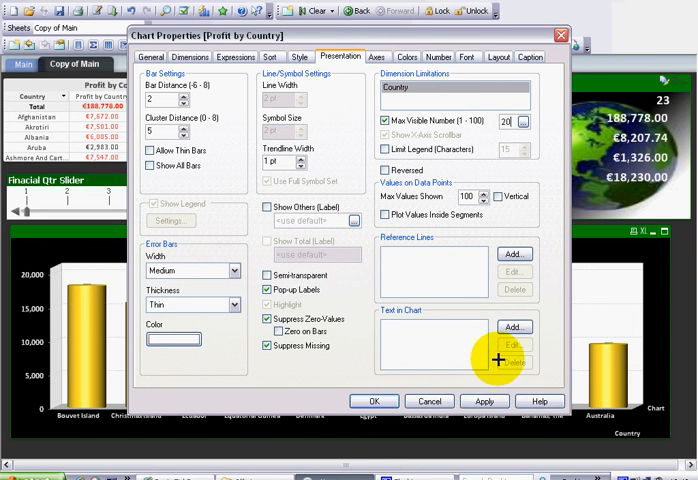
pyautogui.click(373, 401)
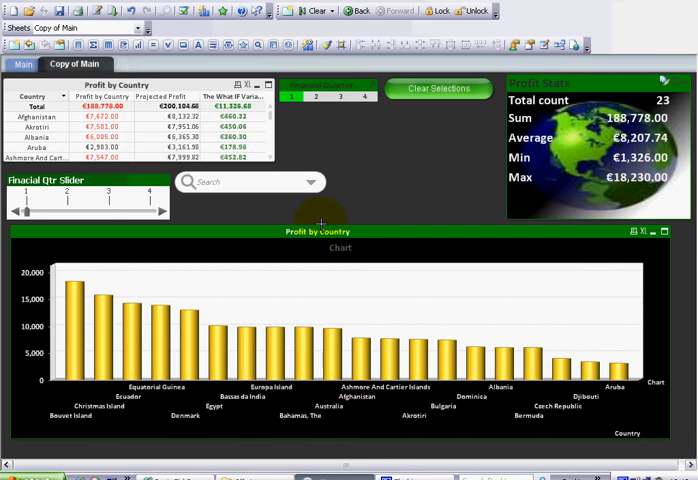